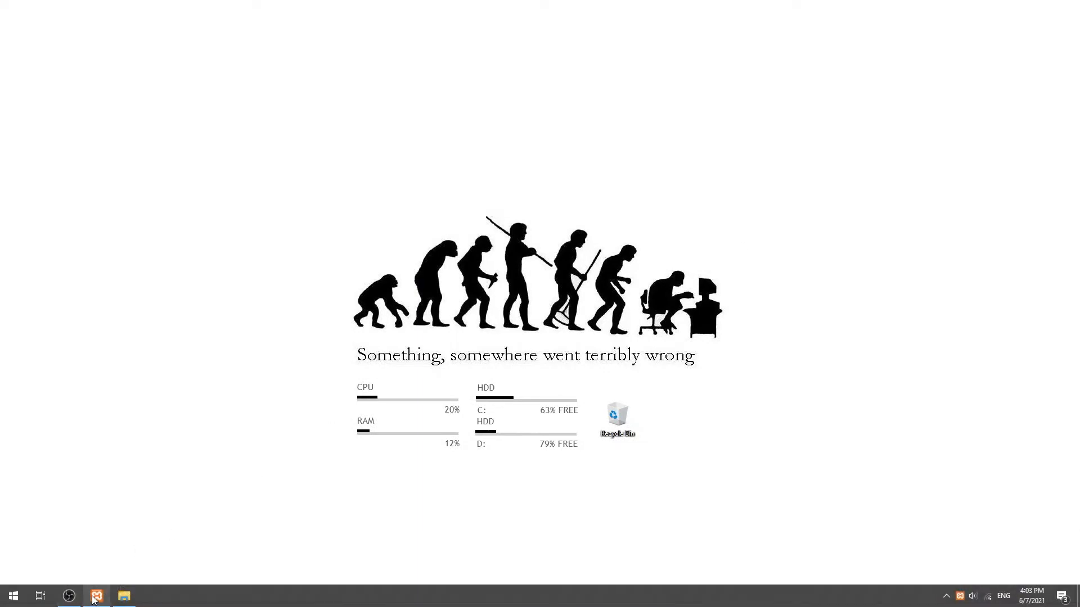
From the XAMPP control panel, check php.ini for the extension=gd line so GD is enabled
{"action": "left_click", "coordinate": [645, 244]}
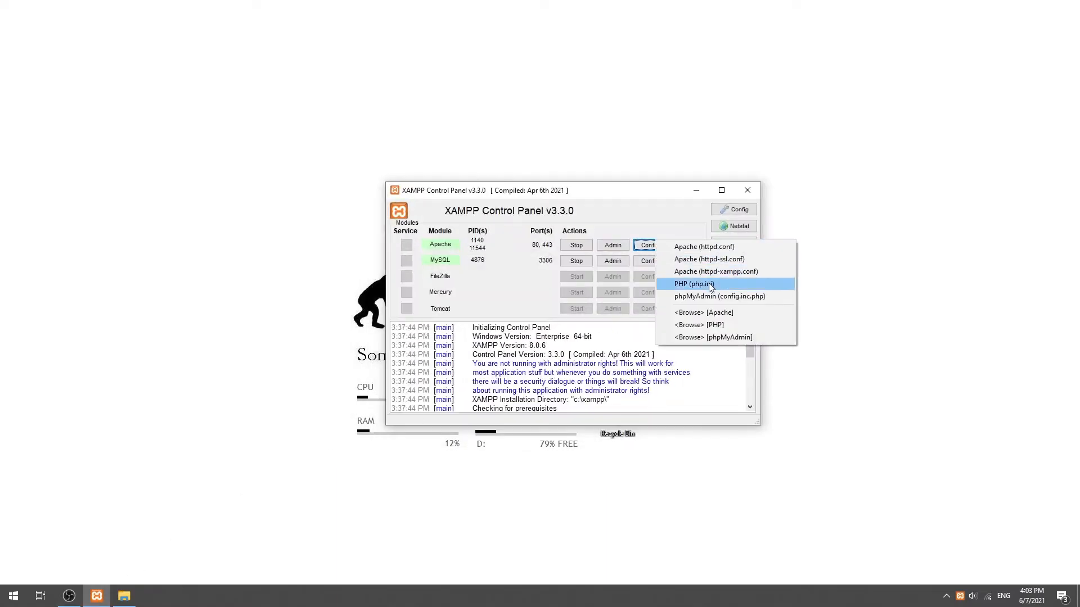
{"action": "left_click", "coordinate": [694, 284]}
{"action": "type", "text": "extension"}
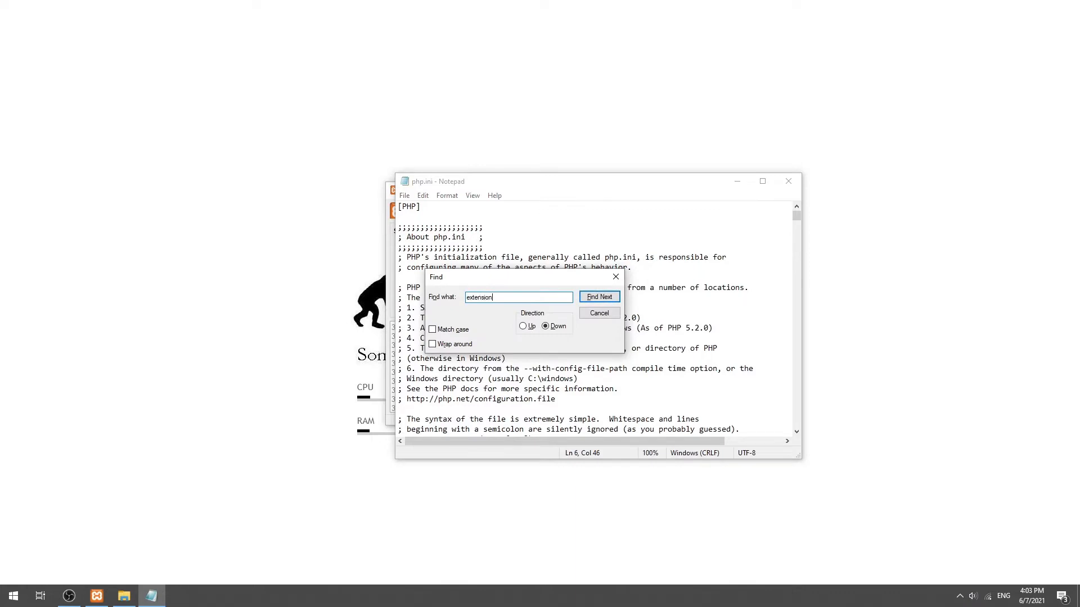
{"action": "type", "text": "=gd"}
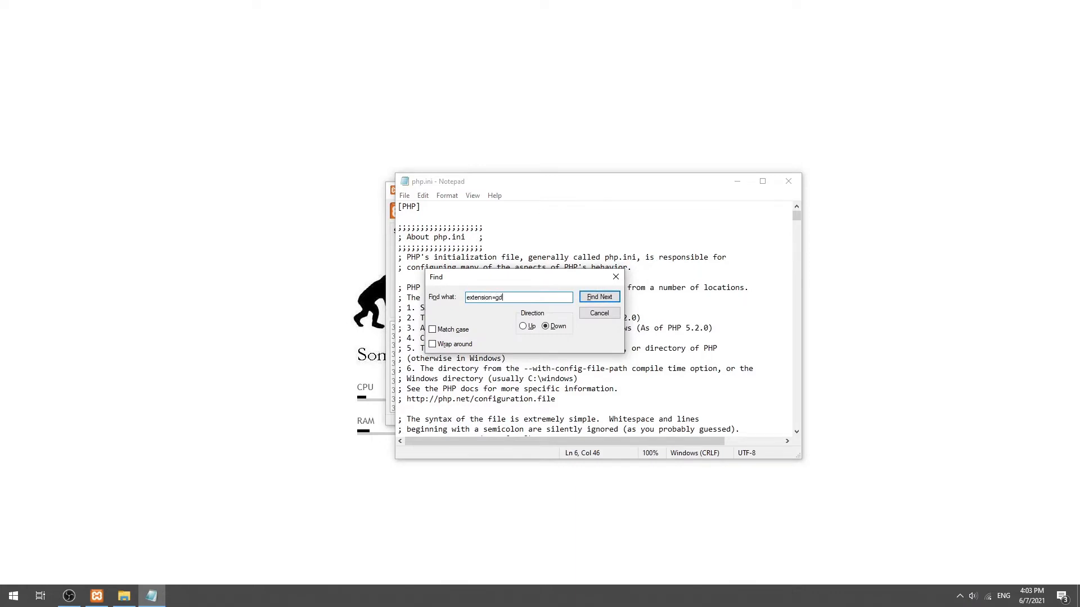
{"action": "left_click", "coordinate": [599, 296]}
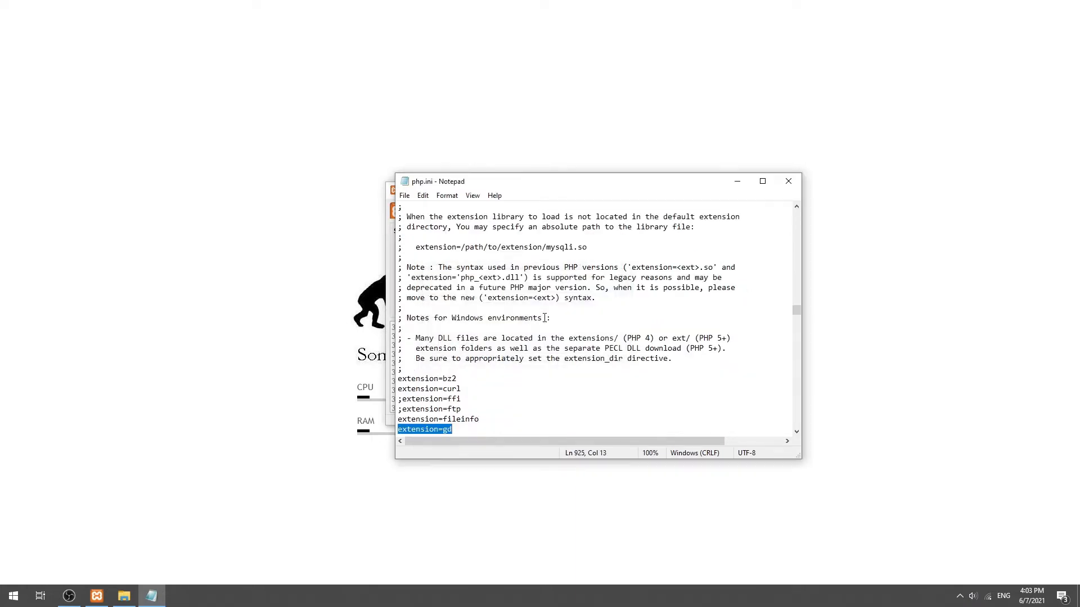
Close php.ini and open the empty text-image.php from the http project in Atom
{"action": "scroll", "scroll_direction": "down", "scroll_amount": 3}
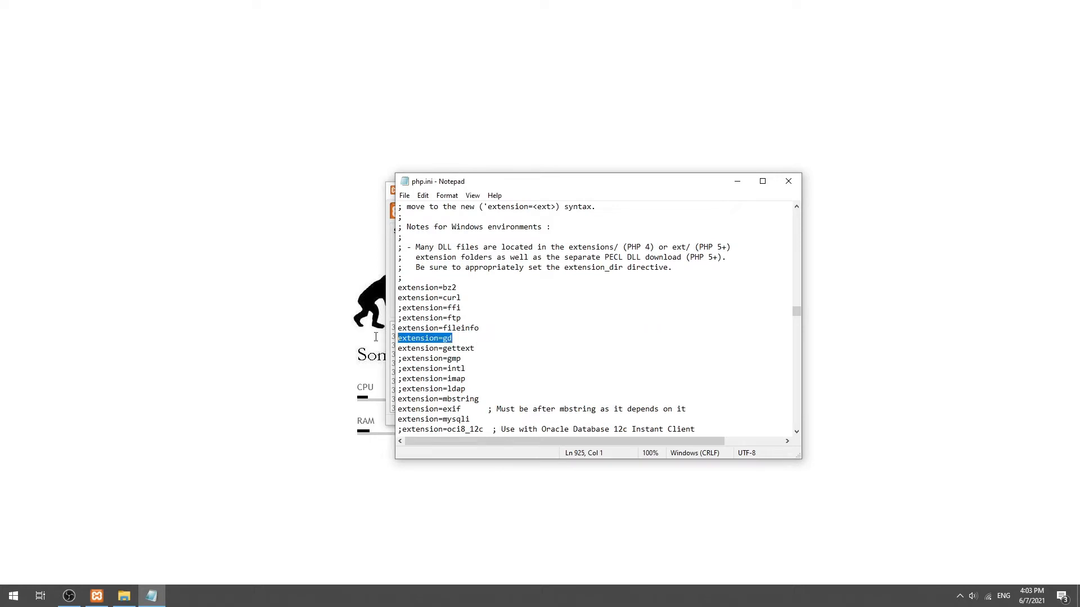
{"action": "mouse_move", "coordinate": [608, 357]}
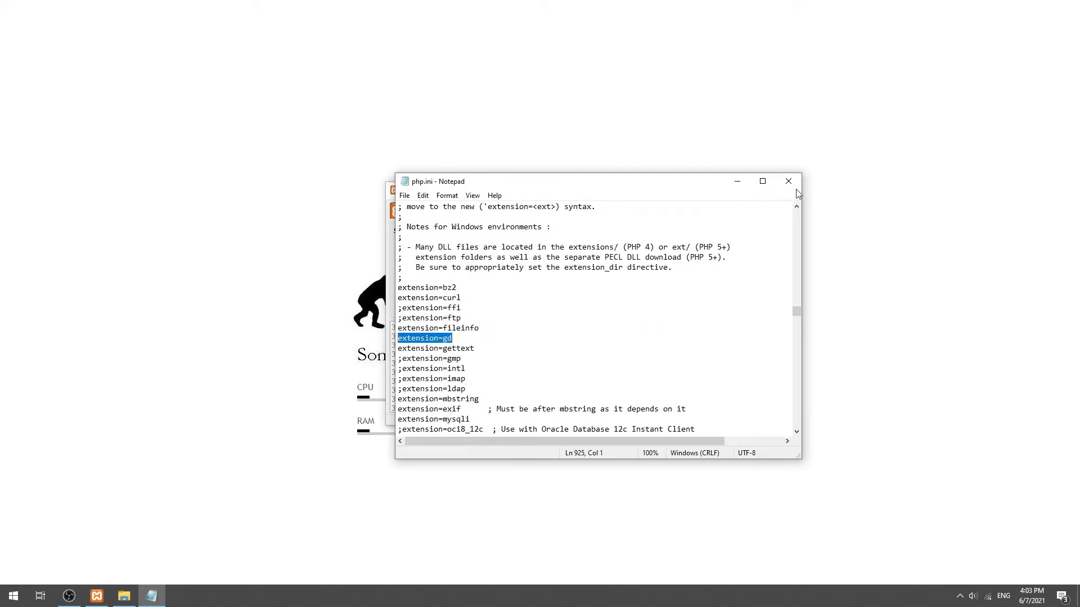
{"action": "left_click", "coordinate": [787, 181]}
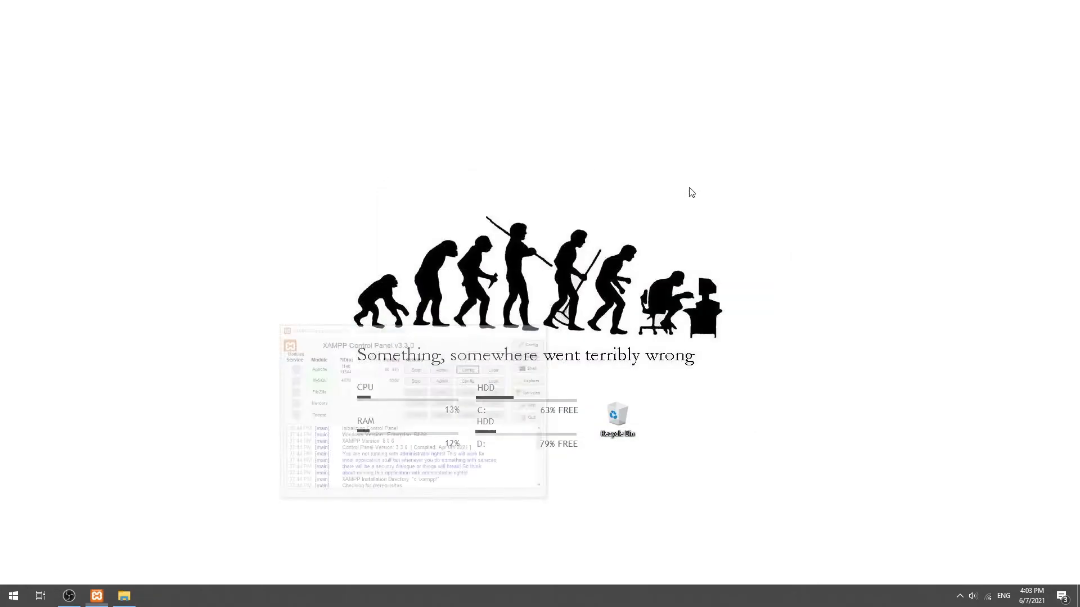
{"action": "right_click", "coordinate": [717, 375]}
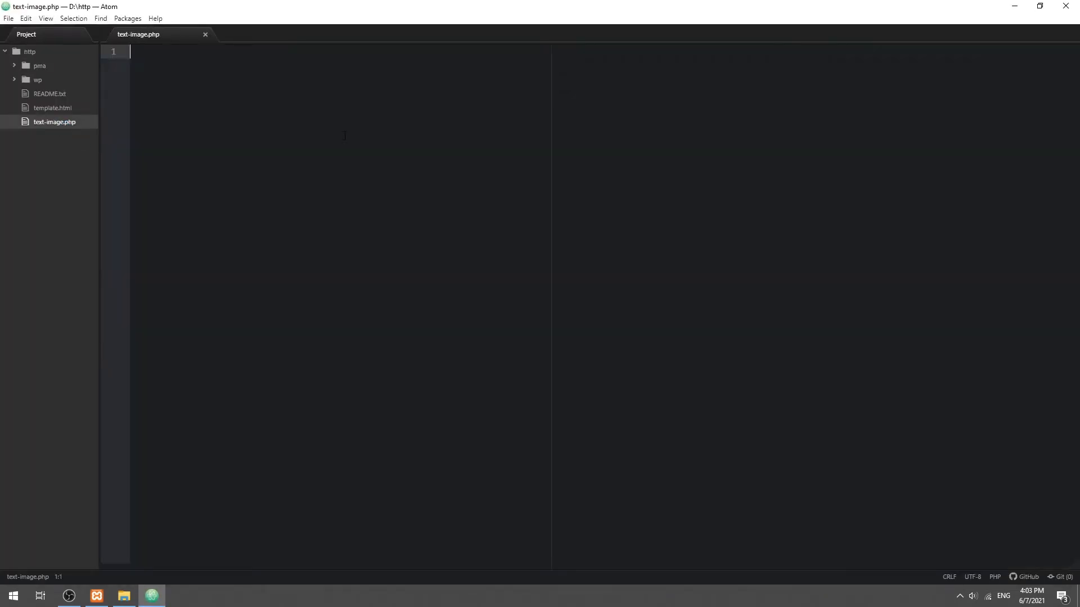
Start the script with <?php, an (A) CREATE EMPTY CANVAS comment and $img = imagecreate(300, 300);
{"action": "type", "text": "<?php"}
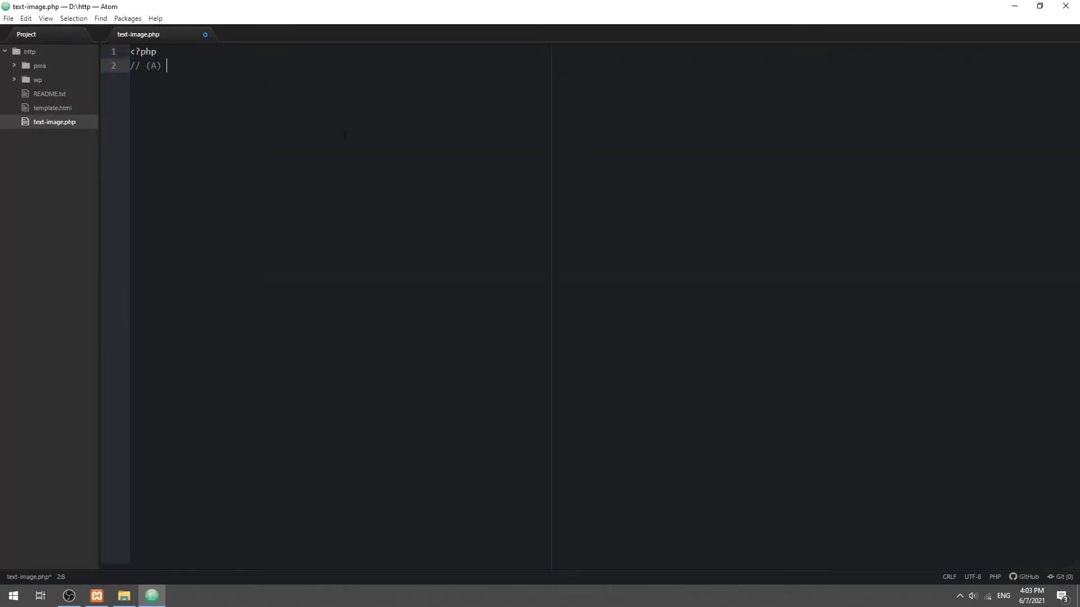
{"action": "type", "text": "CREATE EMPTY CANVAS"}
{"action": "type", "text": "// imagecreate (WIDTH, HEIGHT"}
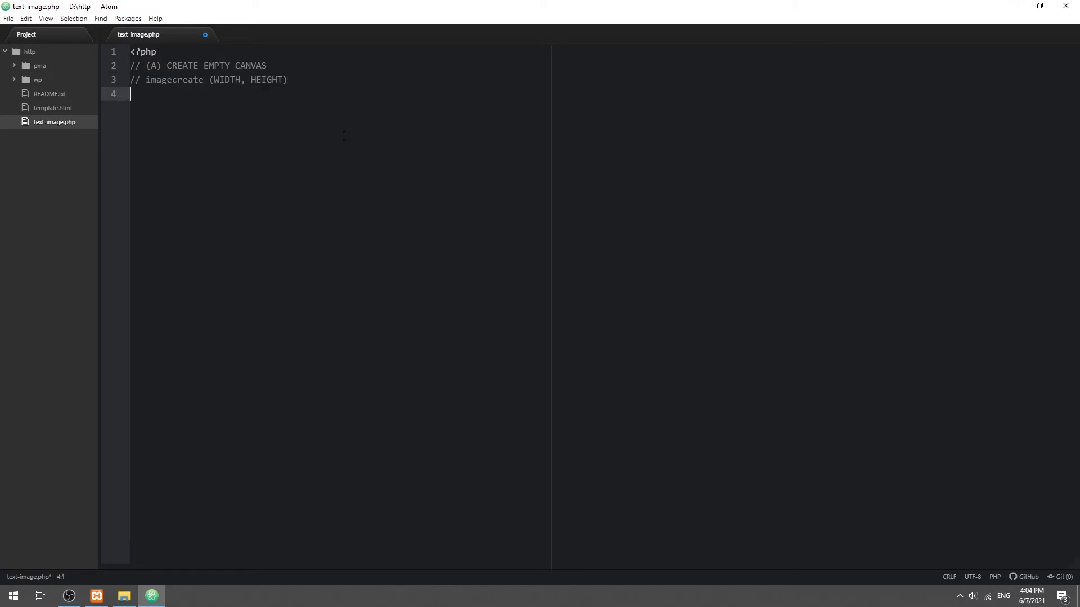
{"action": "type", "text": "$img = imagecreate (300, 300);"}
{"action": "type", "text": "// ("}
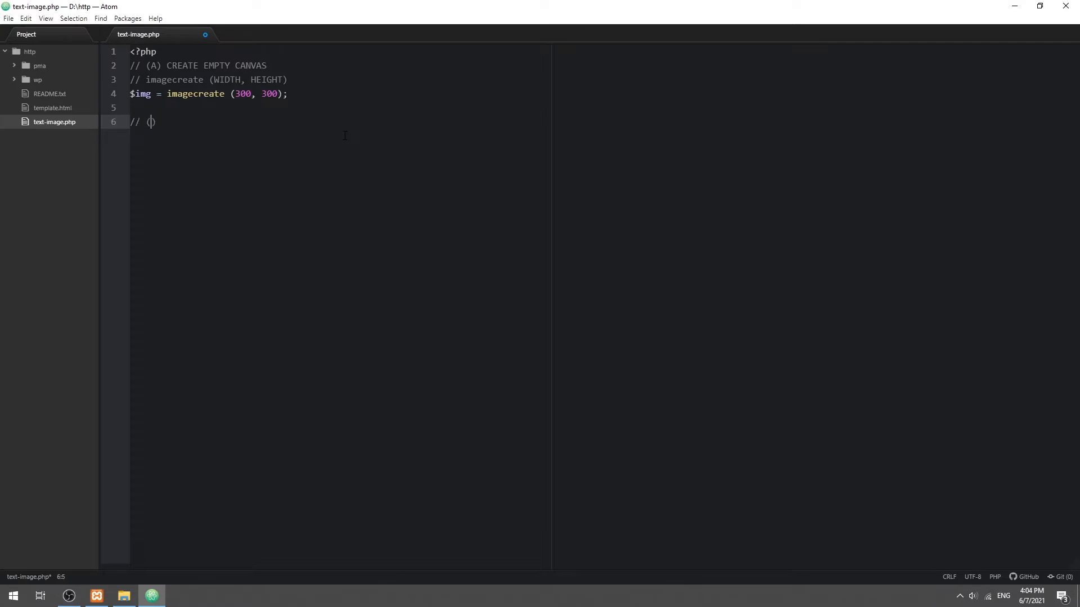
Add (B) ALLOCATE COLORS comments and $red = imagecolorallocate($img, 255, 0, 0), then begin comment (C)
{"action": "type", "text": "B) ALLOCATE COLORS"}
{"action": "type", "text": "// imagecolorallocate"}
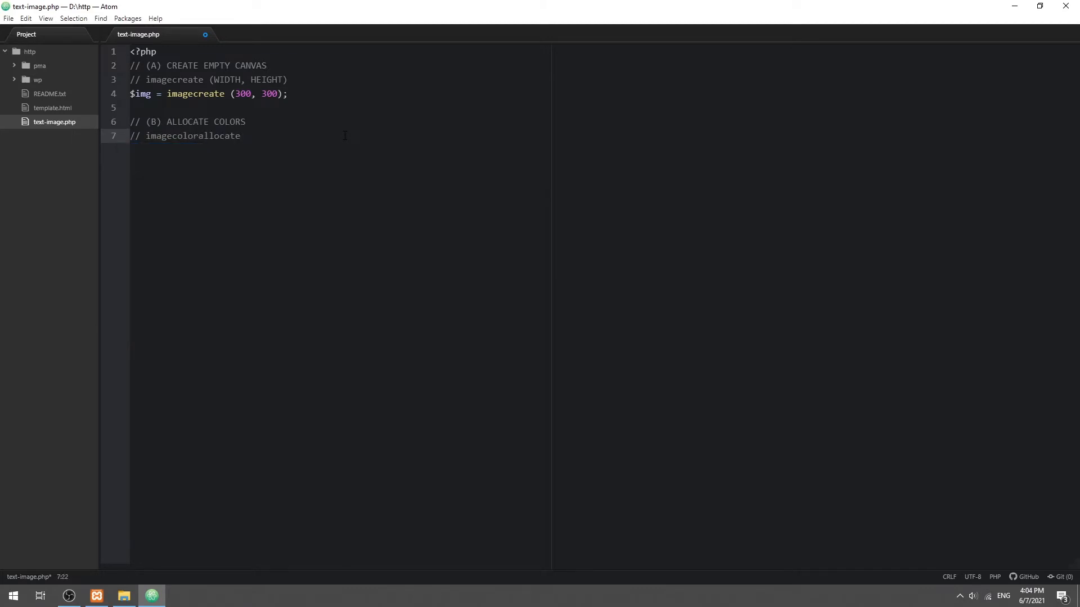
{"action": "type", "text": "(IMAGE, RED, )"}
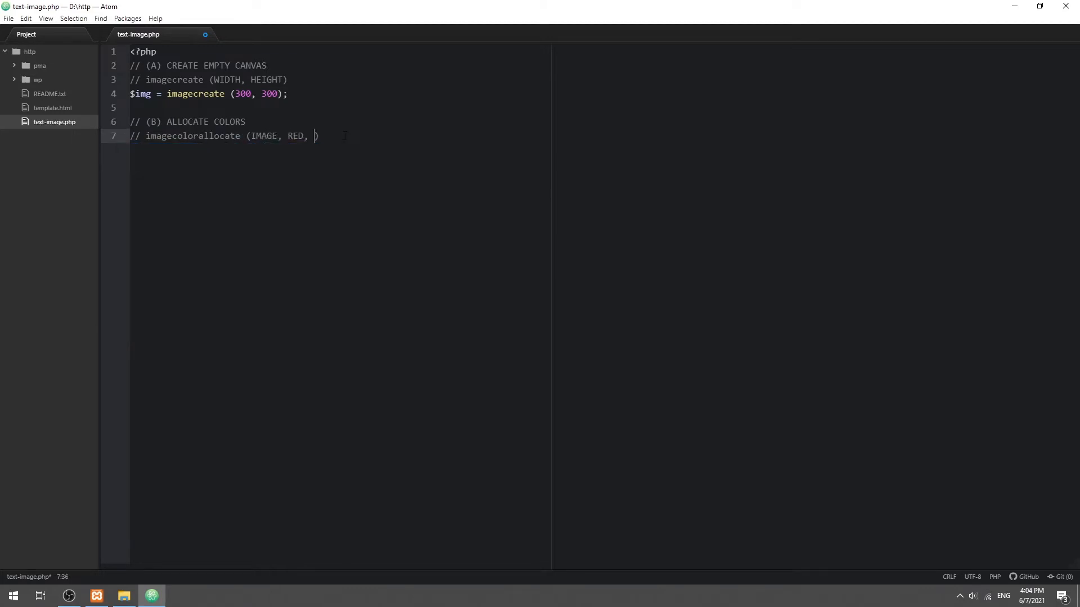
{"action": "type", "text": "GREEN, BLUE)"}
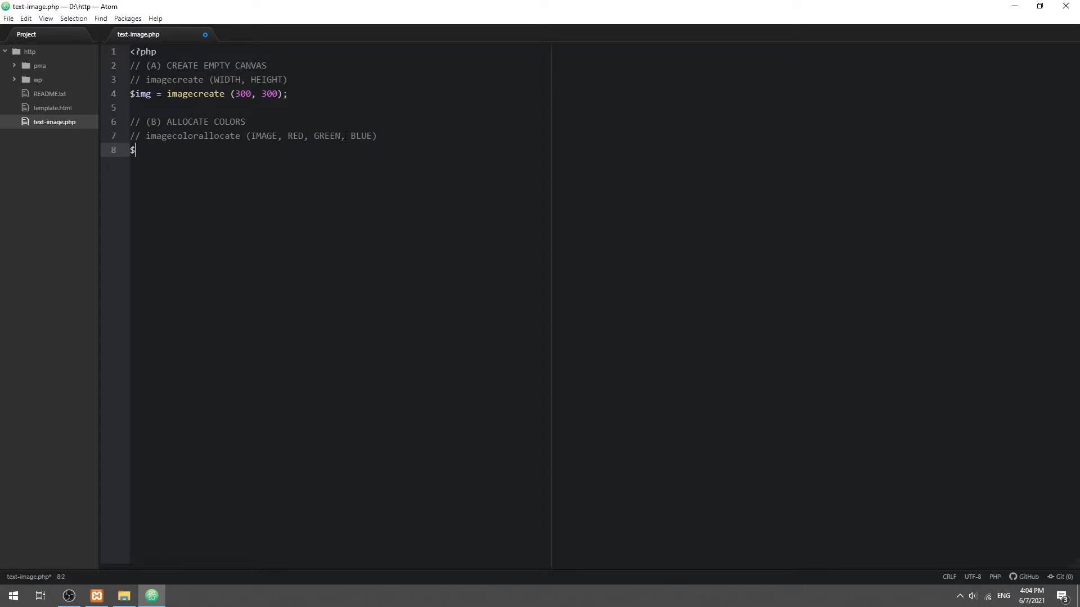
{"action": "type", "text": "red = imagecolorallocate()"}
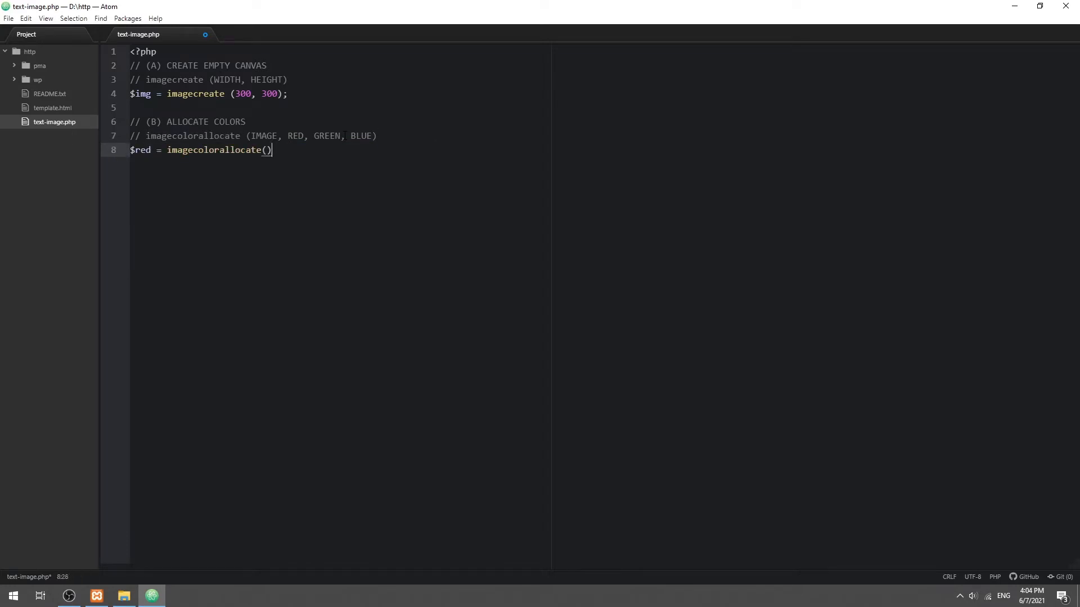
{"action": "type", "text": "$img, 255"}
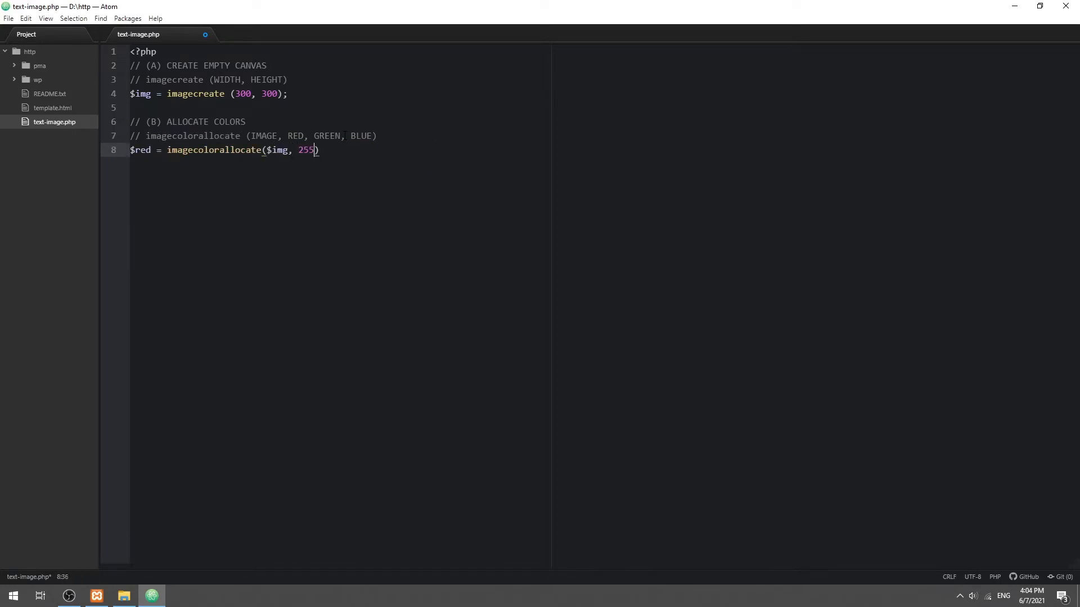
{"action": "type", "text": ", 0, 0);"}
{"action": "type", "text": "$white = imagecolorallocate($img, 255, 255, 255);"}
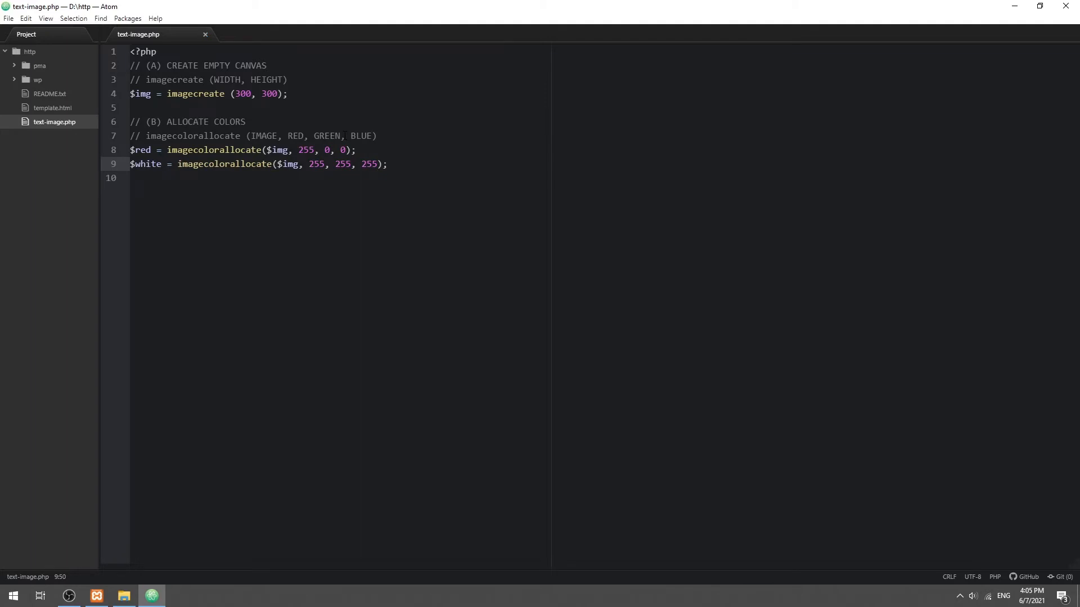
{"action": "type", "text": "// (C) SOLID RED"}
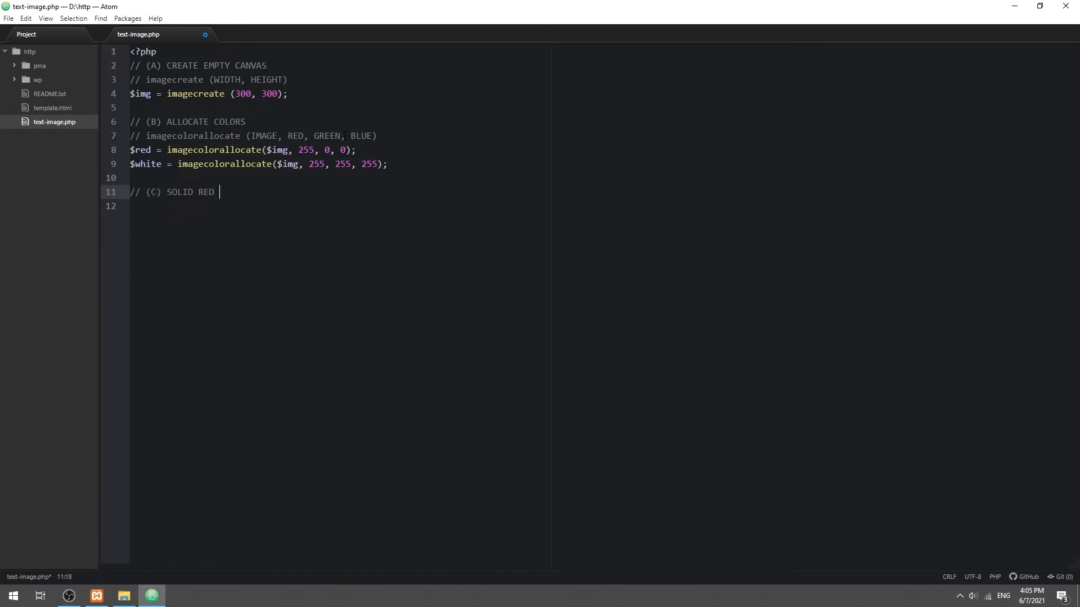
Add the (C) SOLID RED RECTANGLE comment and imagefilledrectangle($img, 0, 0, 300, 300, $red);
{"action": "type", "text": "RECTANGLE"}
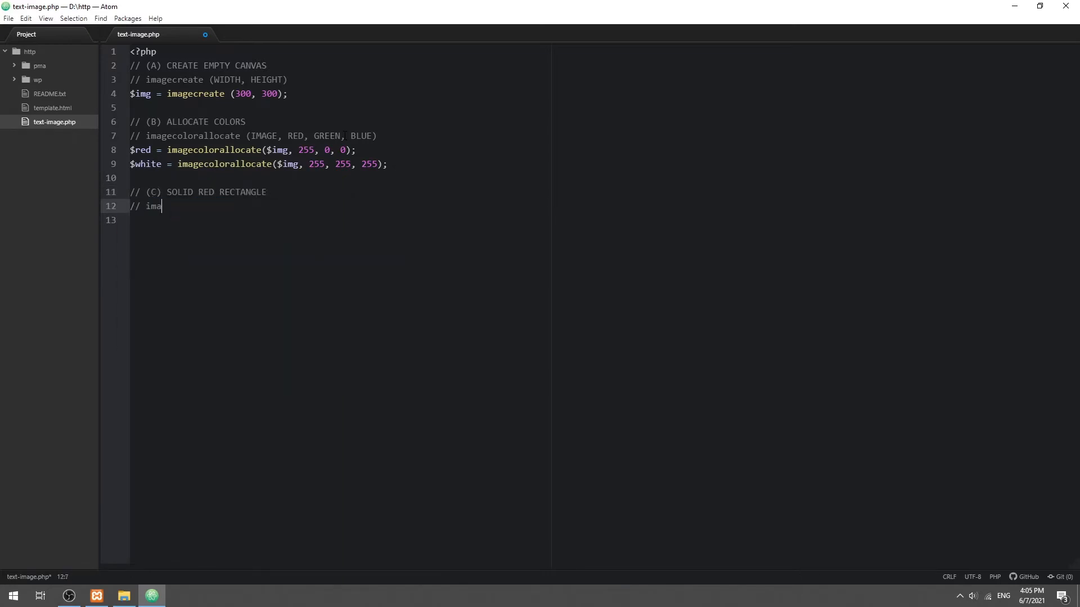
{"action": "type", "text": "gefilledrectangle"}
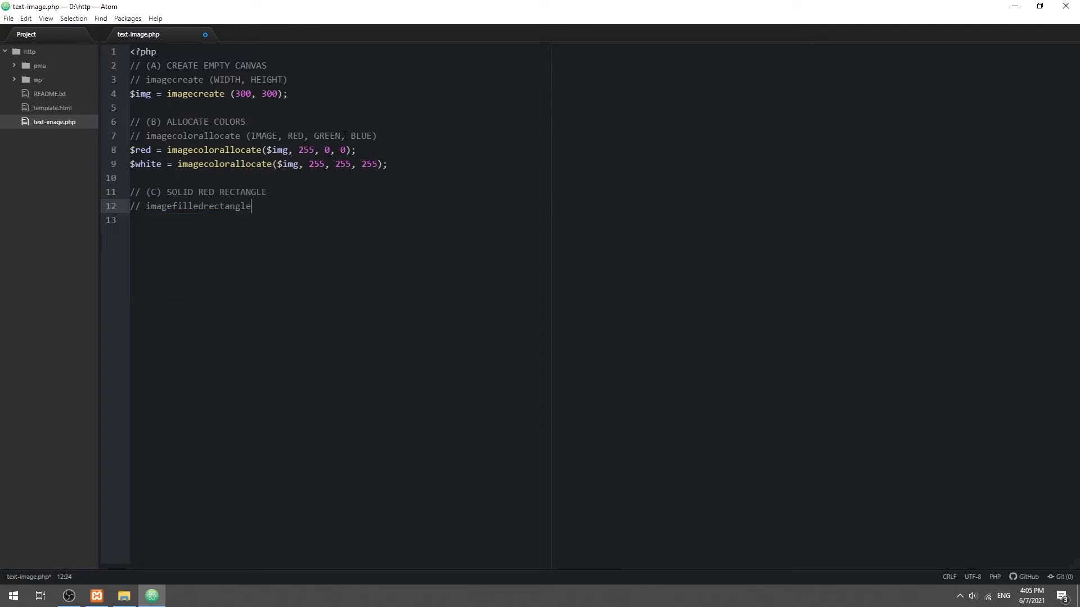
{"action": "type", "text": "(IMAGE )"}
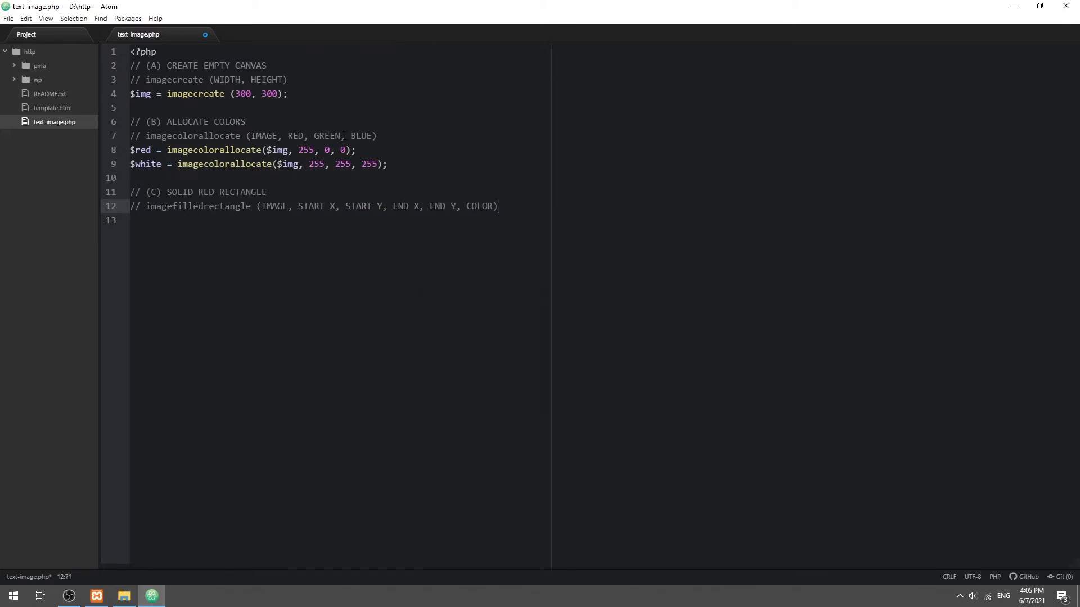
{"action": "double_click", "coordinate": [198, 206]}
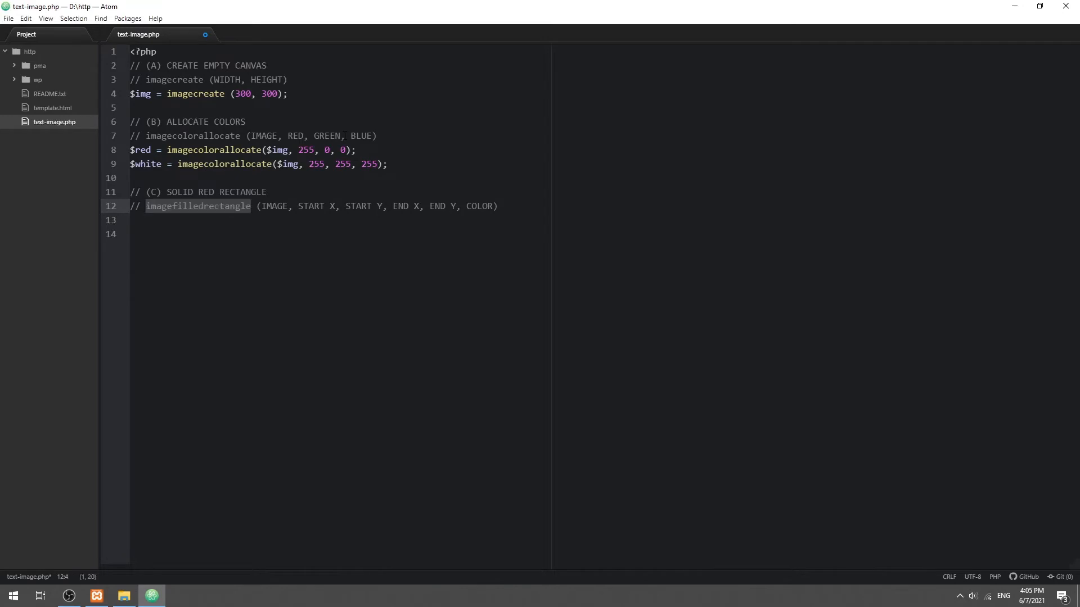
{"action": "type", "text": "imagefilledrectangle"}
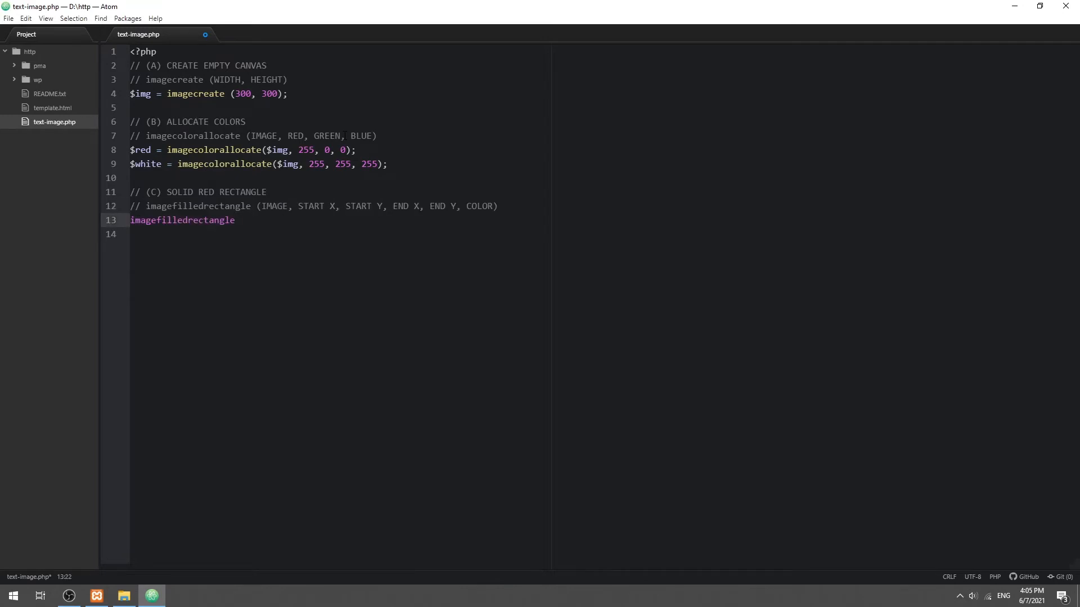
{"action": "type", "text": "($img,"}
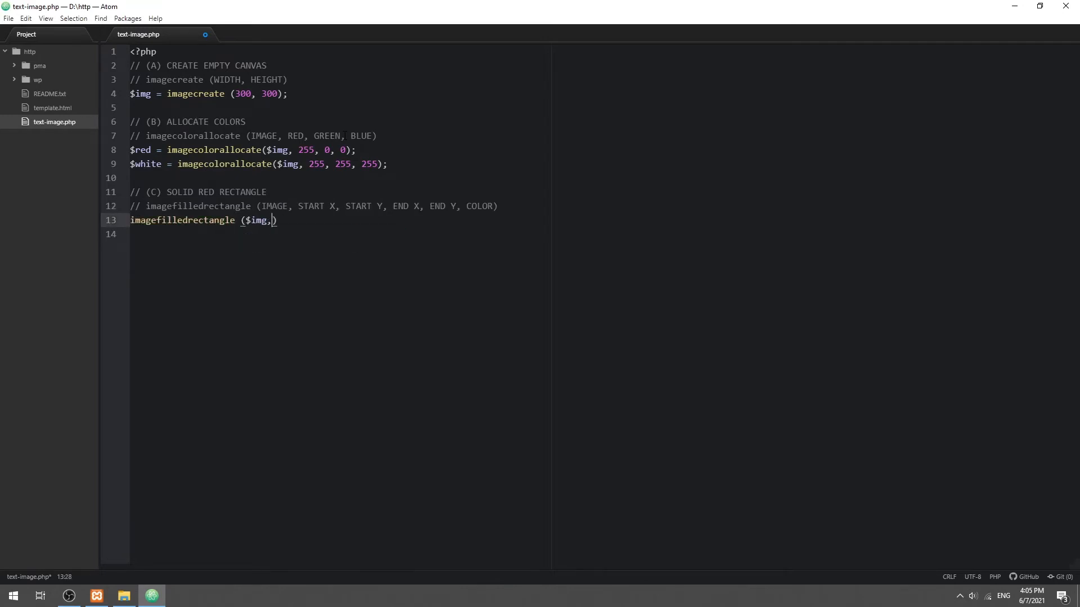
{"action": "type", "text": "0, 0, 300,"}
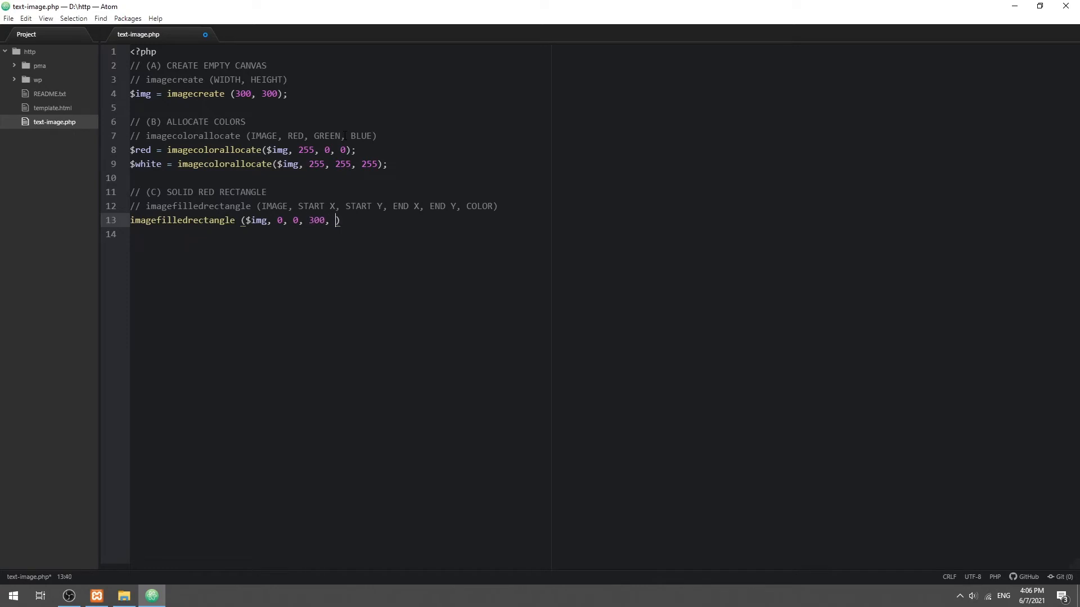
{"action": "type", "text": "300, $red);"}
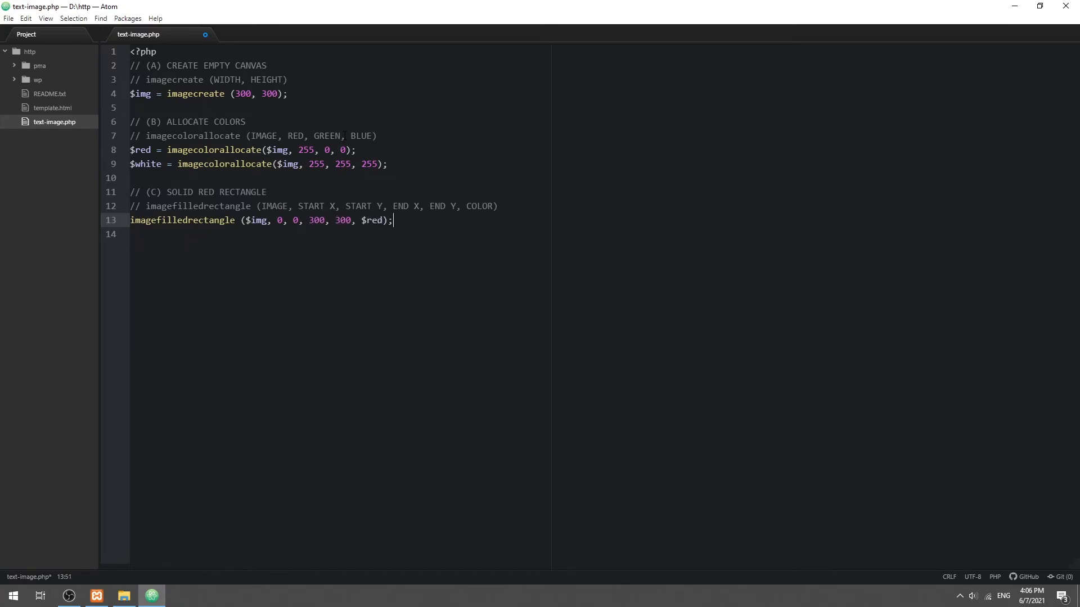
Save, then write (D) WRITE TEXT comments describing imagestring(IMAGE, FONT SIZE, X, Y, TEXT) with sizes 1 to 5
{"action": "key", "text": "ctrl+s"}
{"action": "type", "text": "// (D) W"}
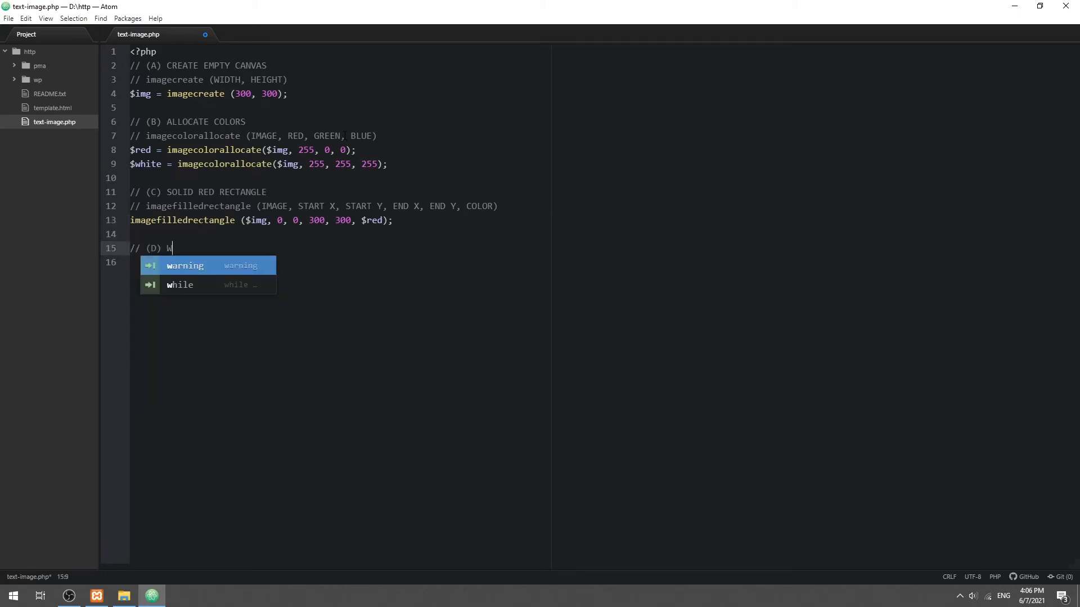
{"action": "type", "text": "RITE TEXT"}
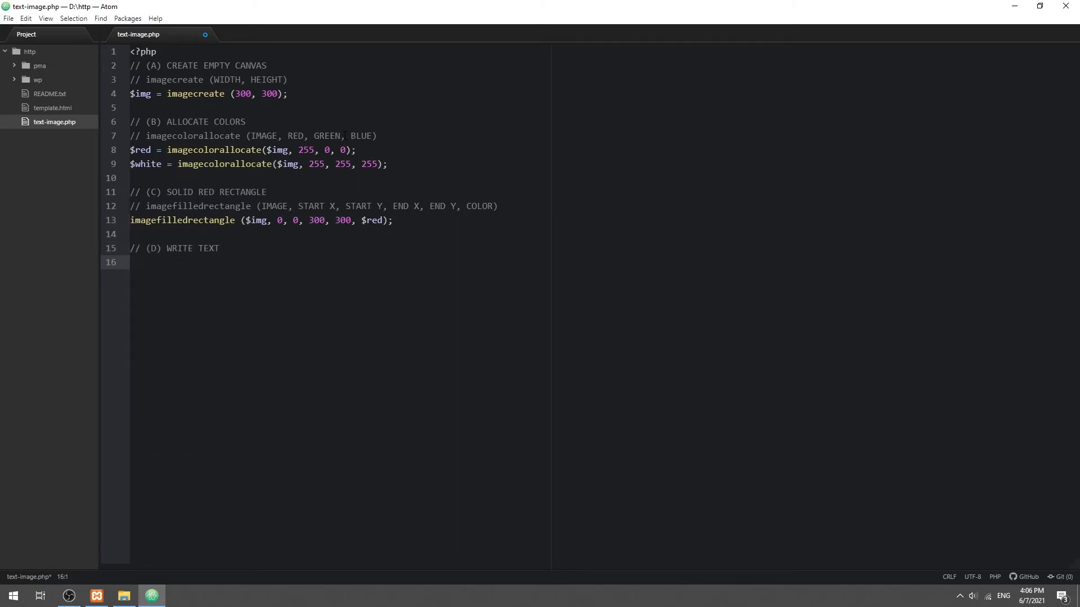
{"action": "type", "text": "// imagestring ()"}
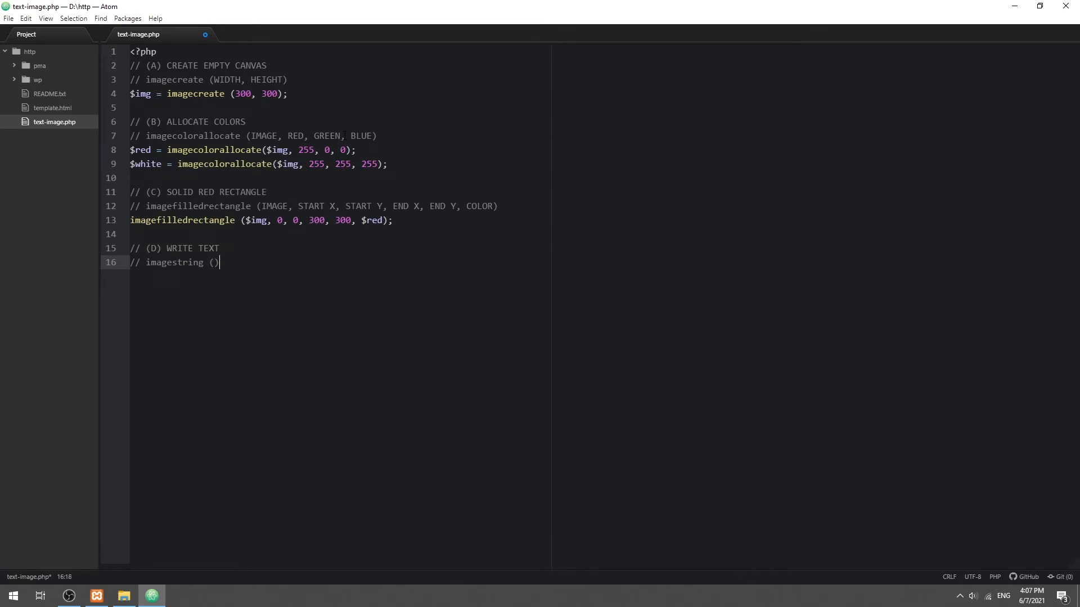
{"action": "type", "text": "IMAGE, FONT SI"}
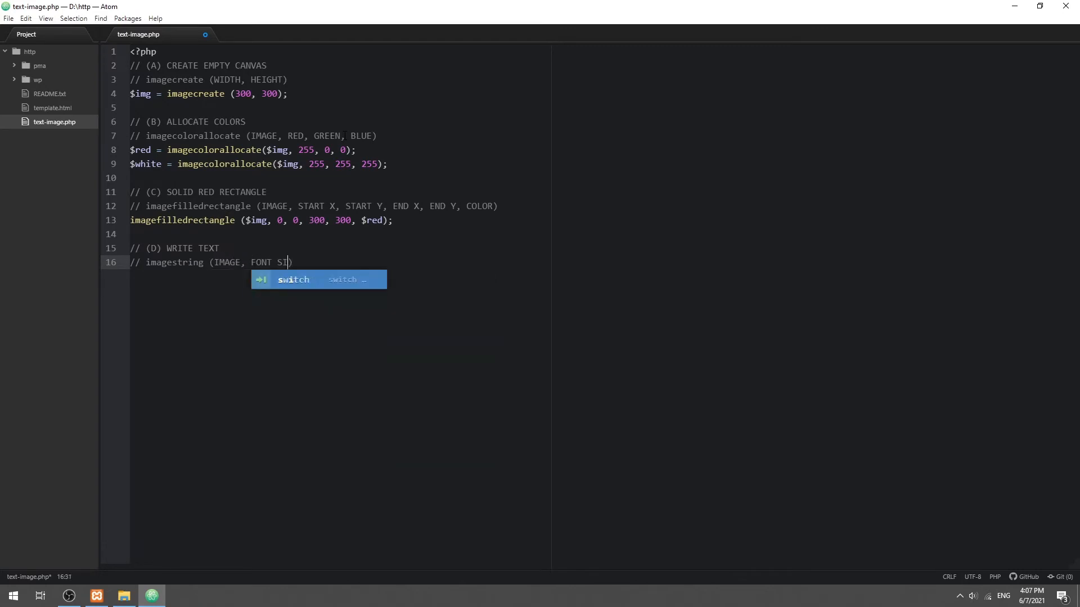
{"action": "type", "text": "ZE, X, Y, TEXT, COLOR"}
{"action": "type", "text": "// FONT"}
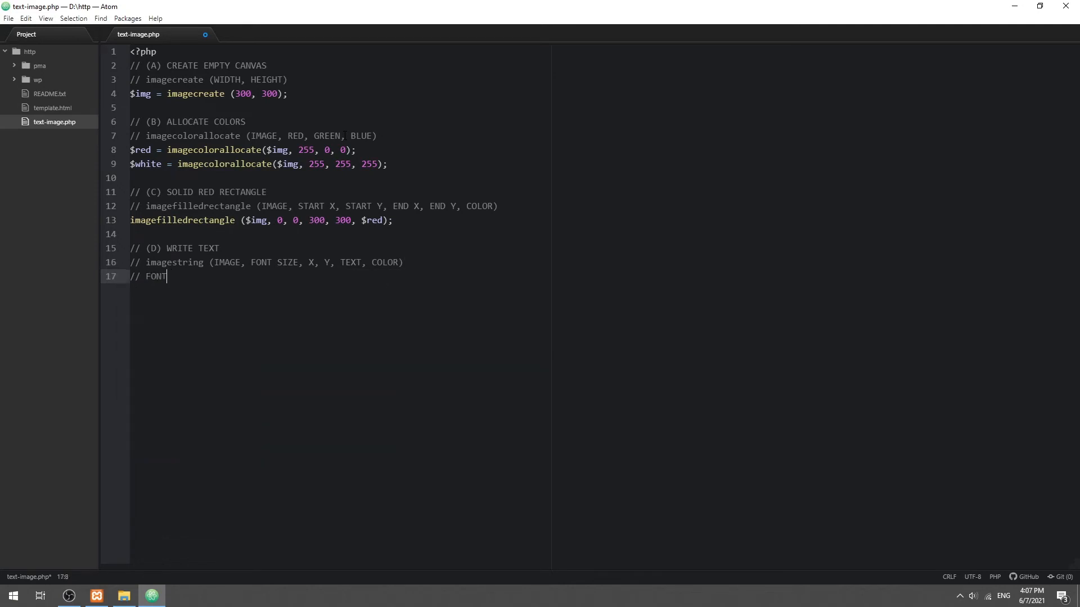
{"action": "type", "text": "SIZE is number from 1 to 5."}
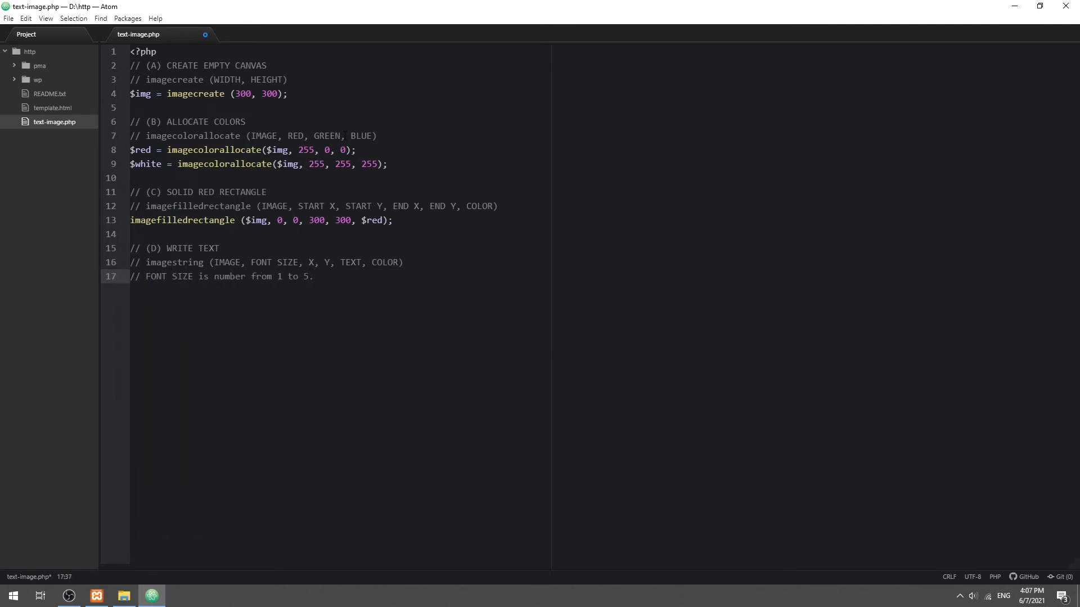
{"action": "type", "text": "1 is smallet"}
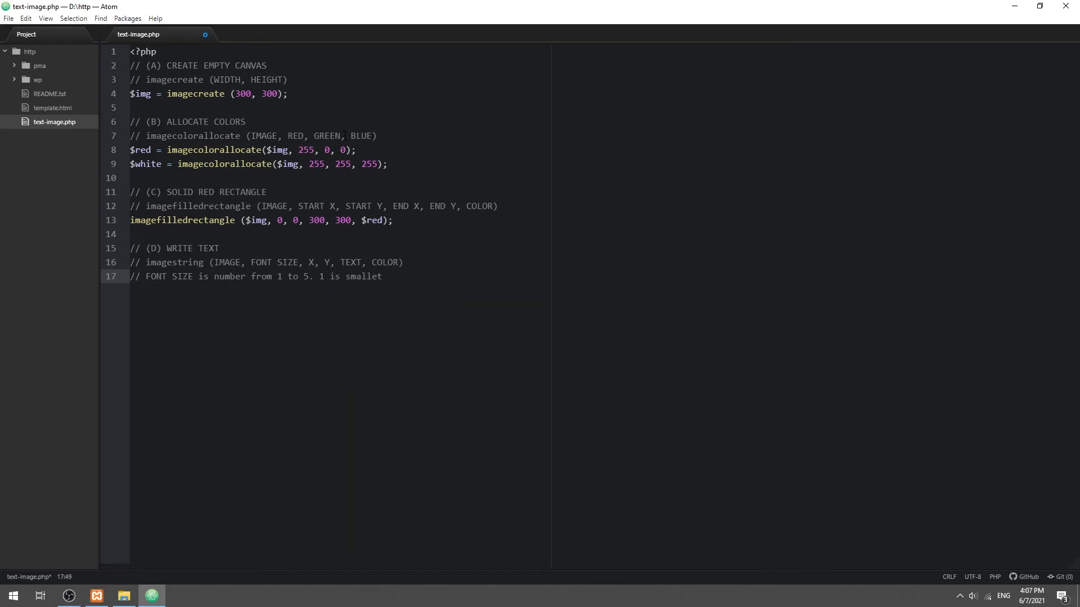
{"action": "type", "text": ", 5 is largest."}
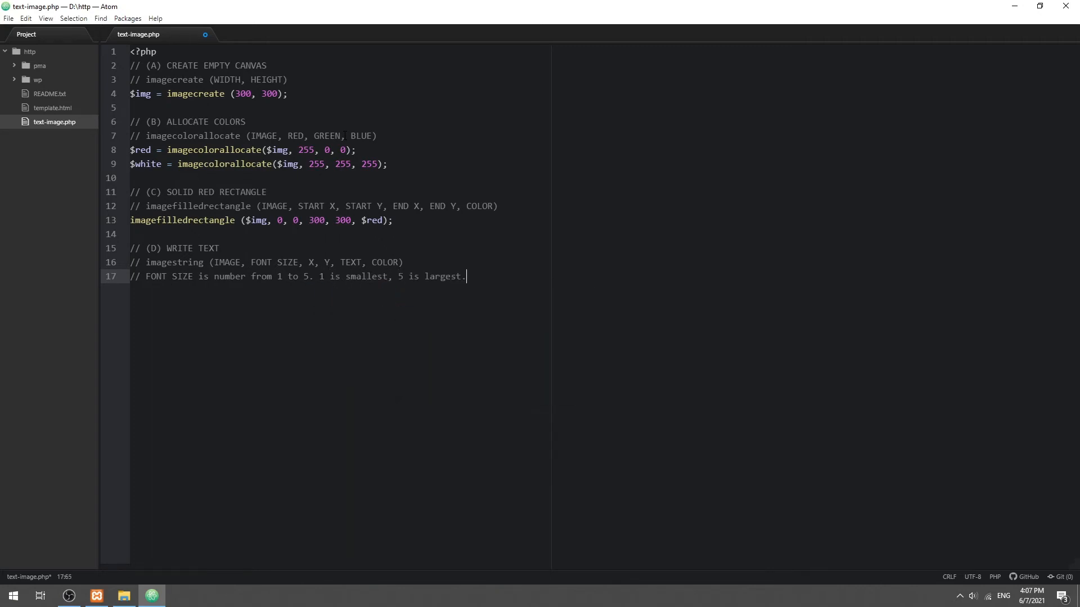
Draw white "HELLO!" at 10, 10 in font size 5 with imagestring($img, 5, 10, 10, "HELLO!", $white);
{"action": "type", "text": "imagestring ("}
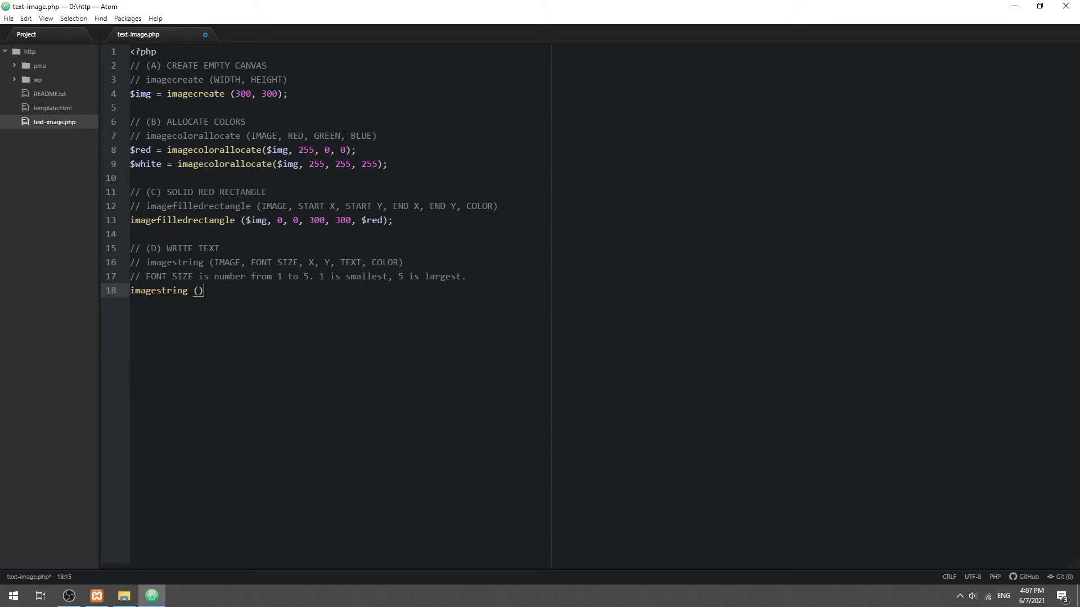
{"action": "type", "text": "$img, 5, 10"}
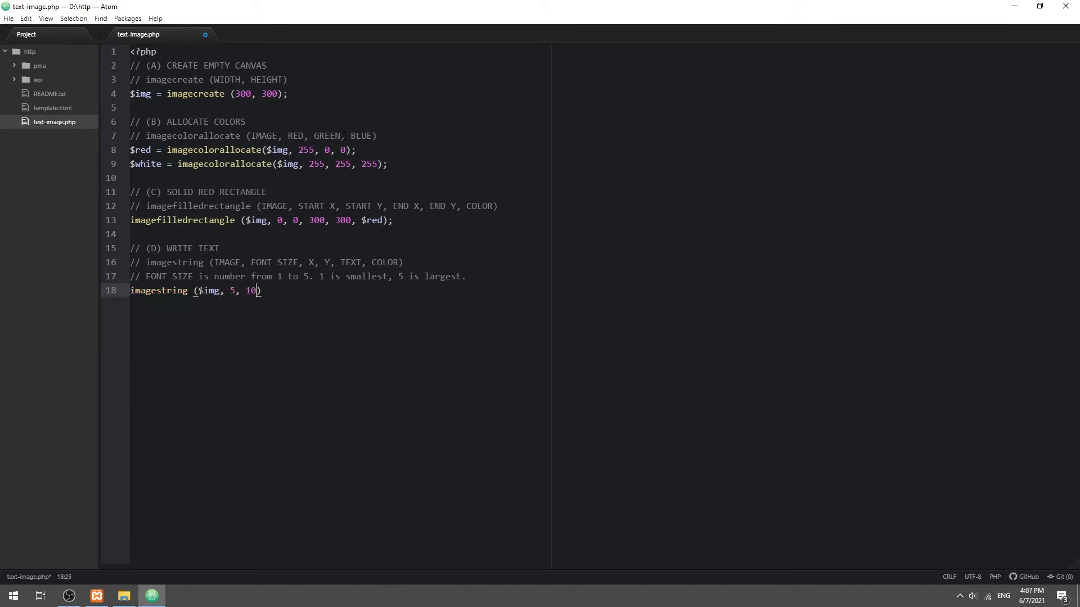
{"action": "type", "text": ", 10, \"HELLO\""}
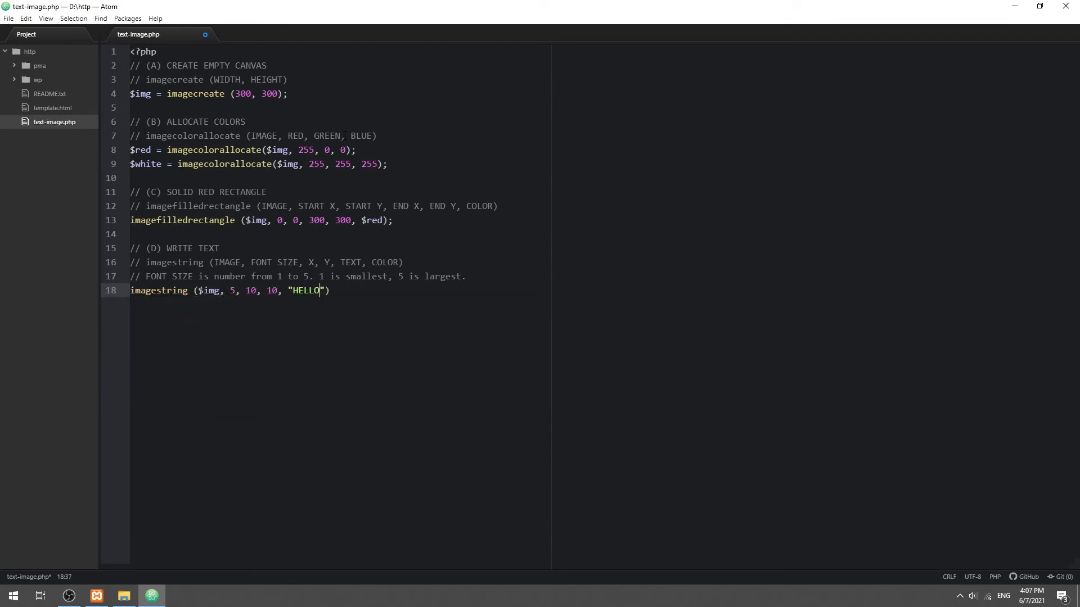
{"action": "type", "text": "!\", $white);"}
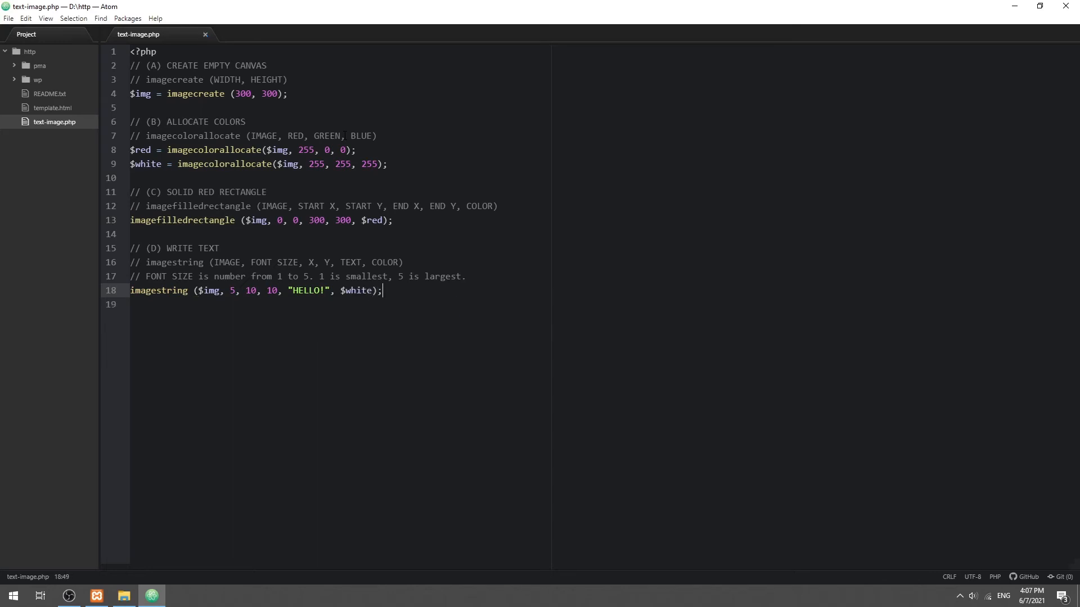
{"action": "key", "text": "Enter"}
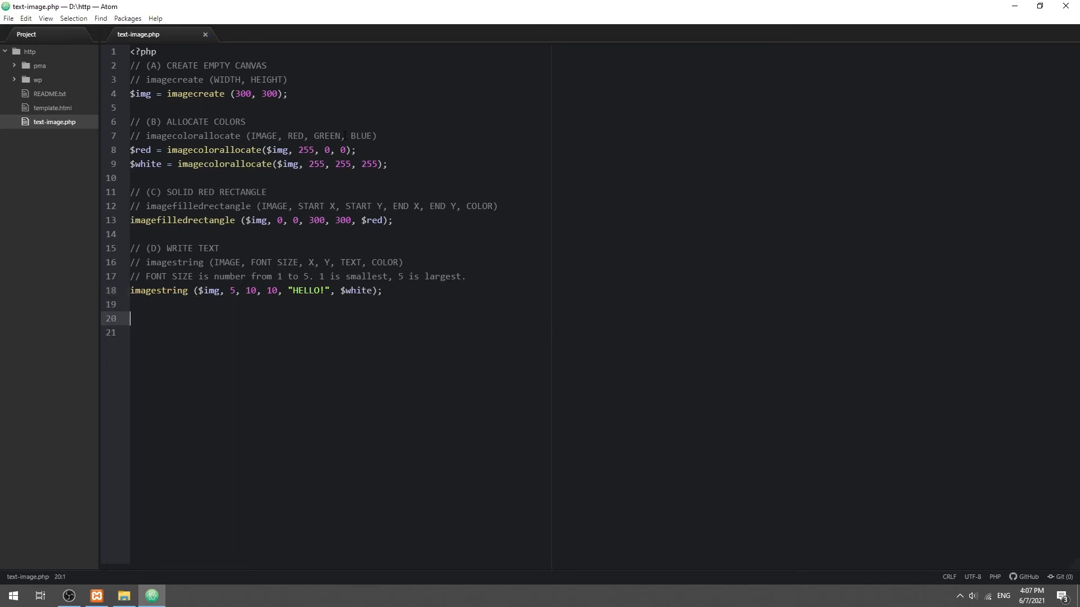
Add the (E) SAVE TO FILE comment and imagepng($img, "demo.png"); to write the PNG
{"action": "type", "text": "// (E) SAVE TO FILE"}
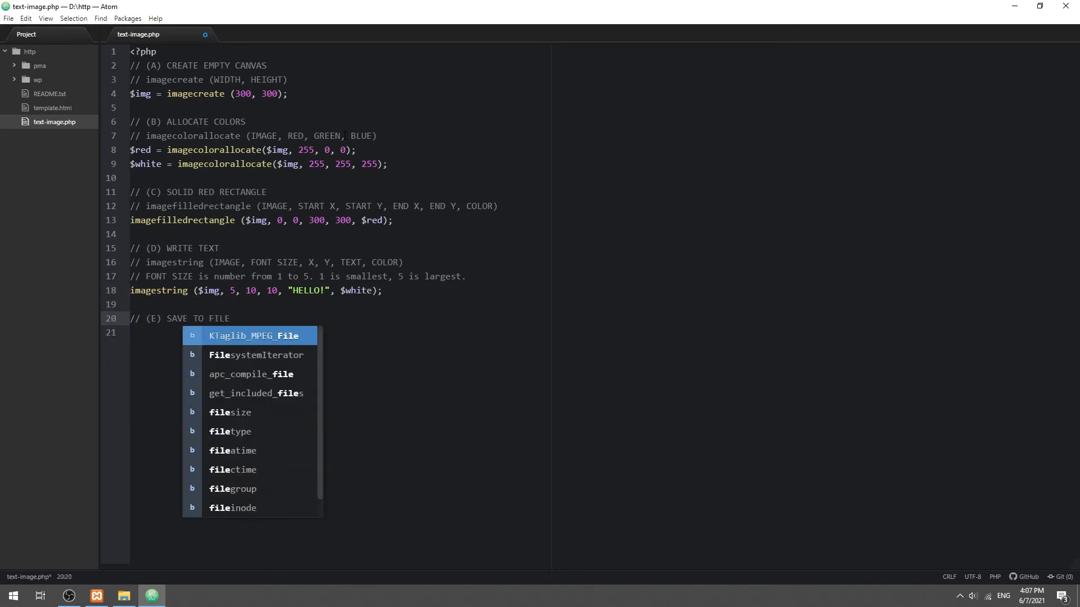
{"action": "type", "text": "imagepng ()"}
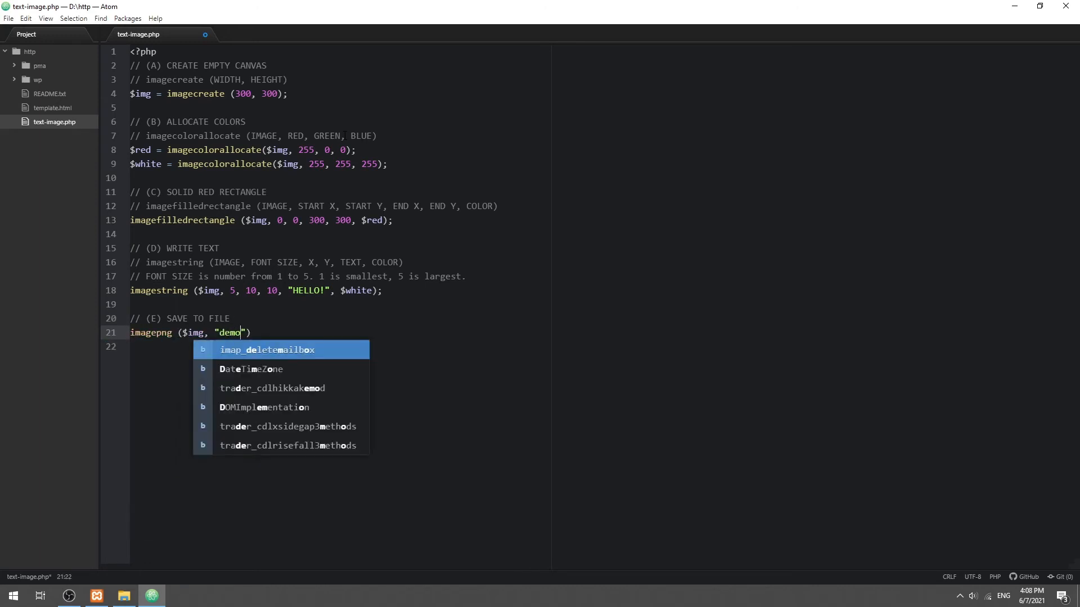
{"action": "left_click", "coordinate": [12, 595]}
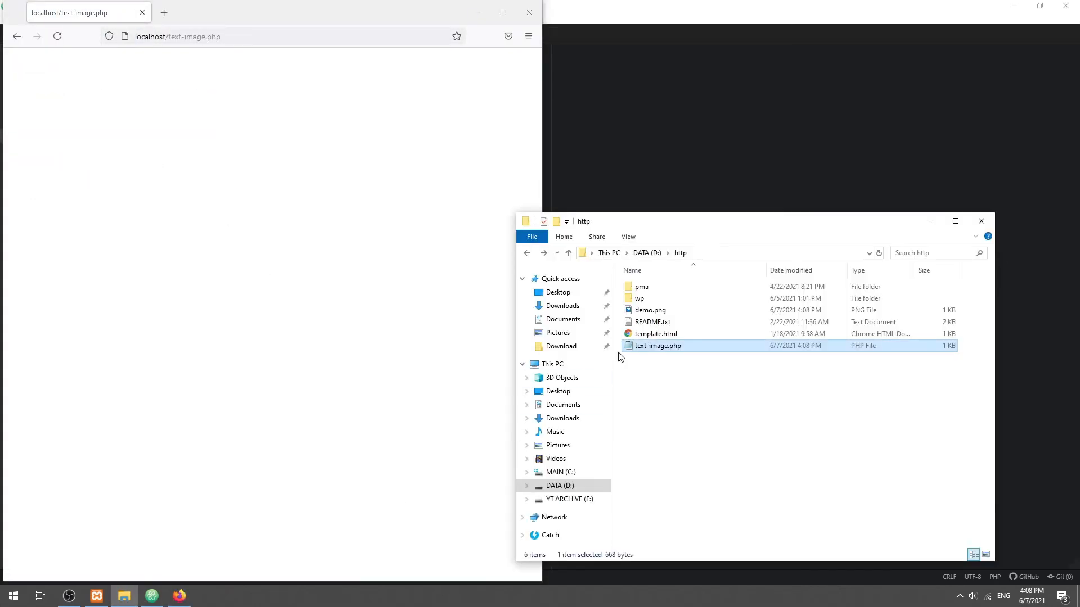
View the generated demo.png in the http folder, then return to the script in Atom
{"action": "double_click", "coordinate": [649, 310]}
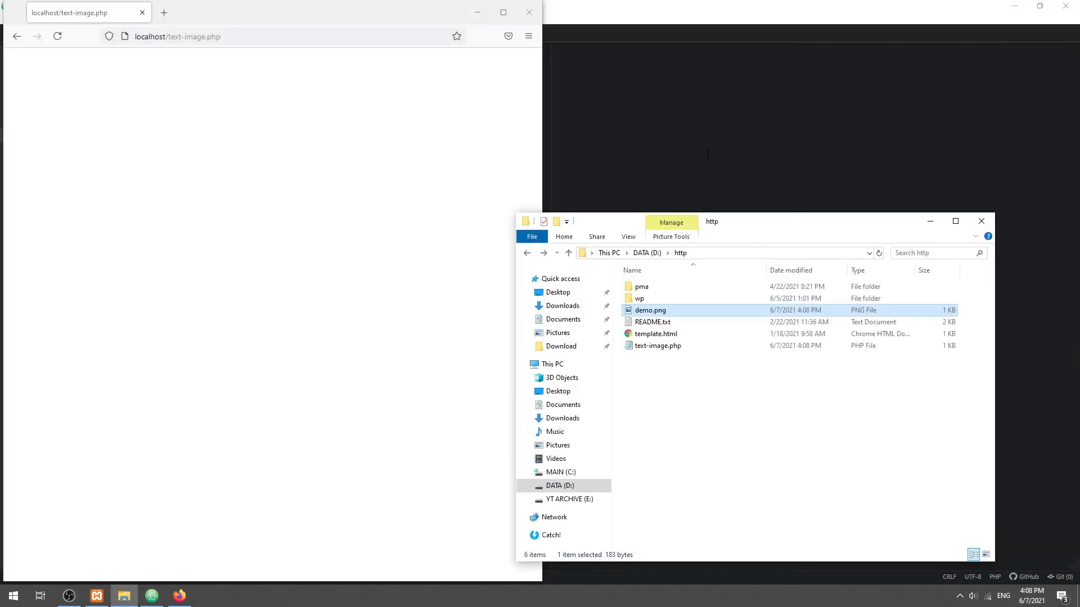
{"action": "left_click", "coordinate": [151, 600]}
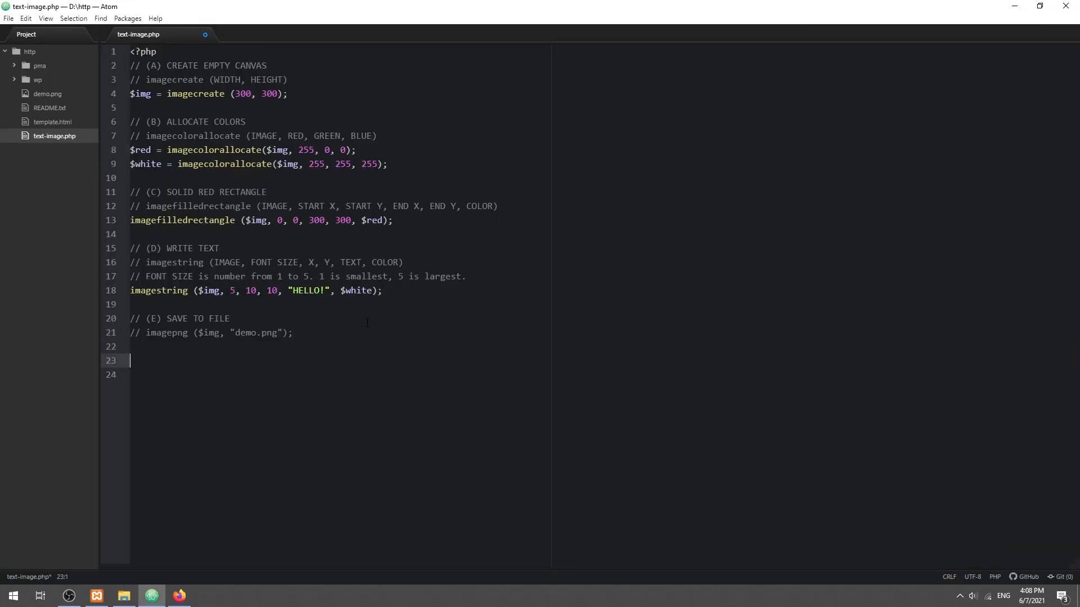
Add (E) OUTPUT TO SCREEN with header("Content-type: image/png"); imagepng($img); imagedestroy($img);
{"action": "type", "text": "// (E) OUTPUT TO SCREEN"}
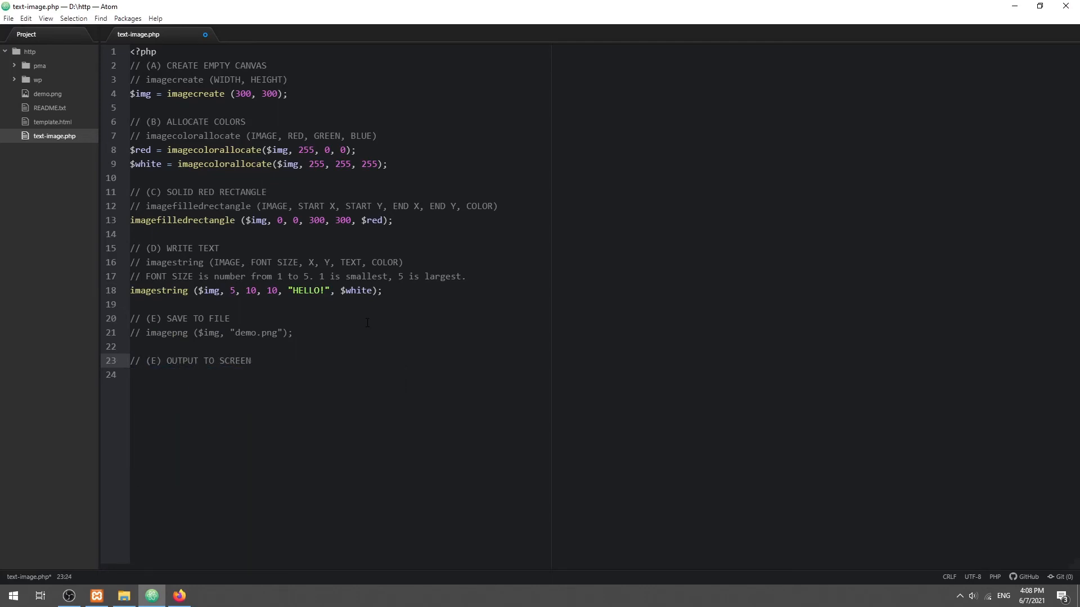
{"action": "type", "text": "header (\"\")"}
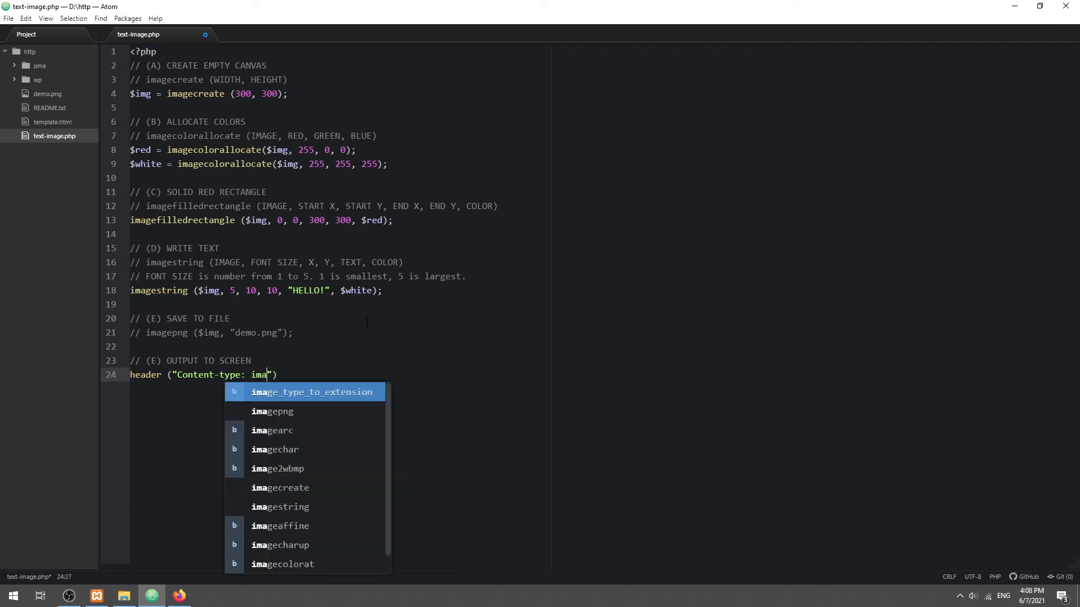
{"action": "type", "text": "ge/png\");"}
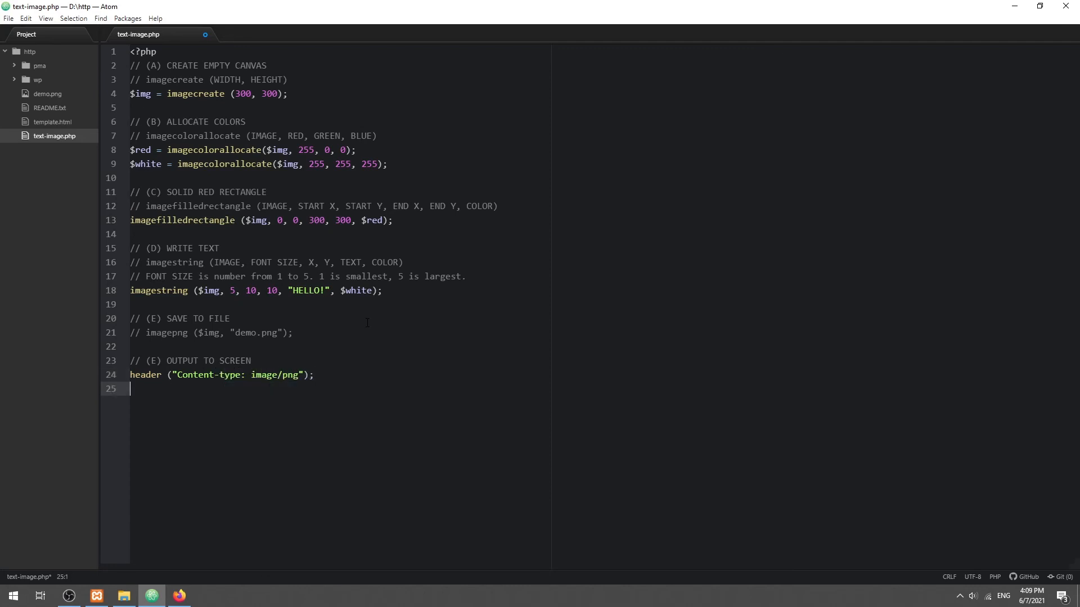
{"action": "type", "text": "imagepng($)"}
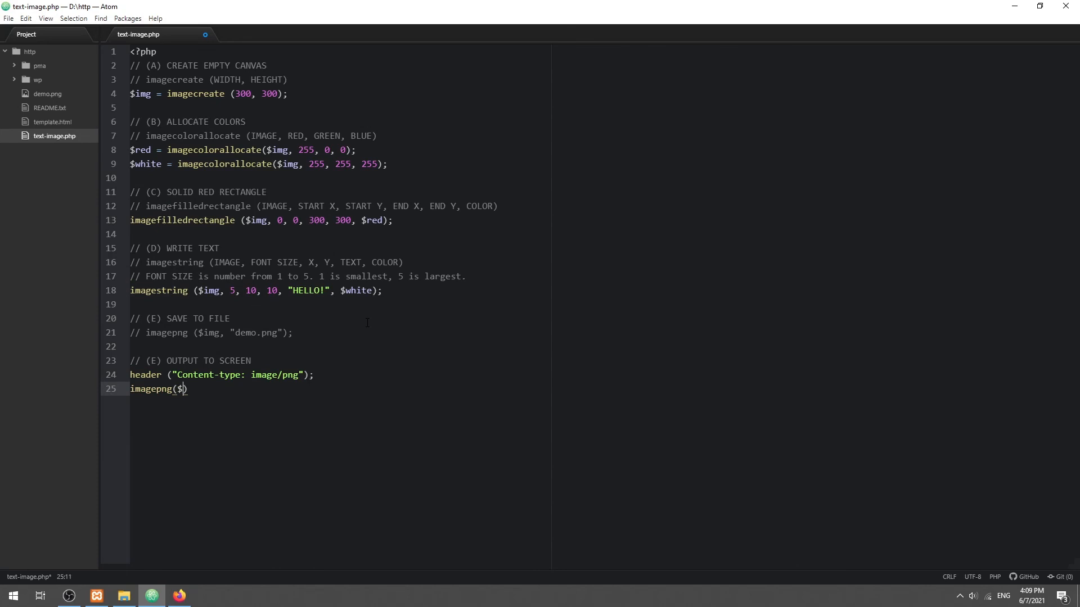
{"action": "type", "text": "imagedes"}
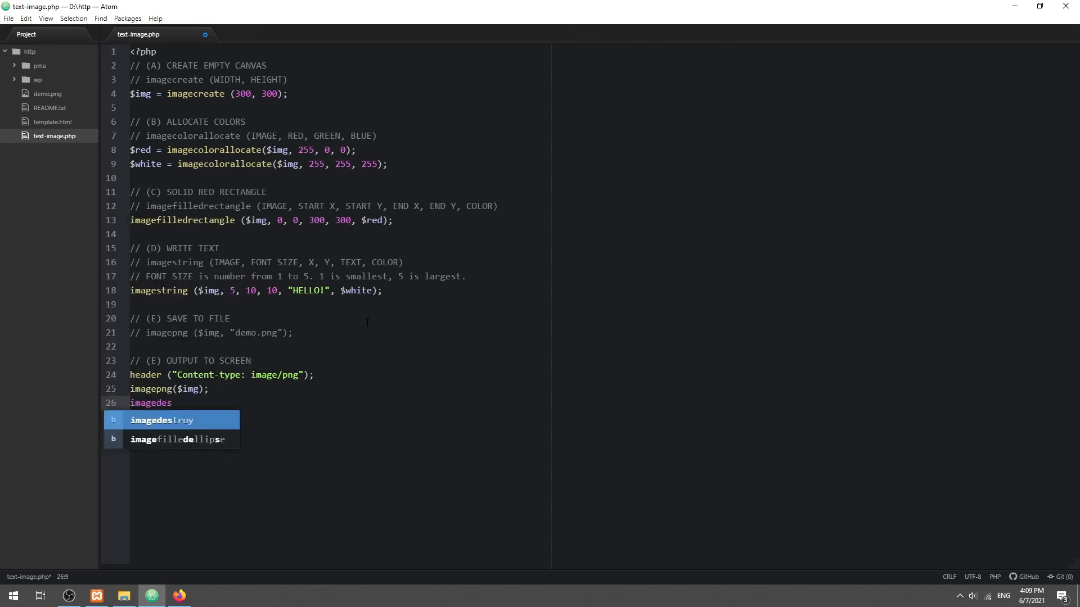
{"action": "key", "text": "tab"}
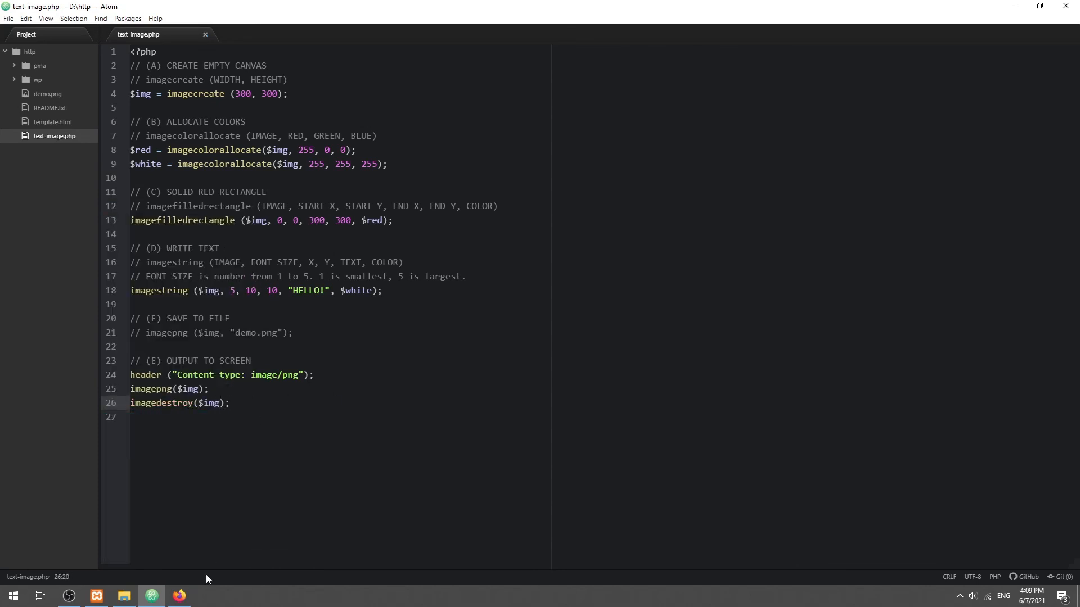